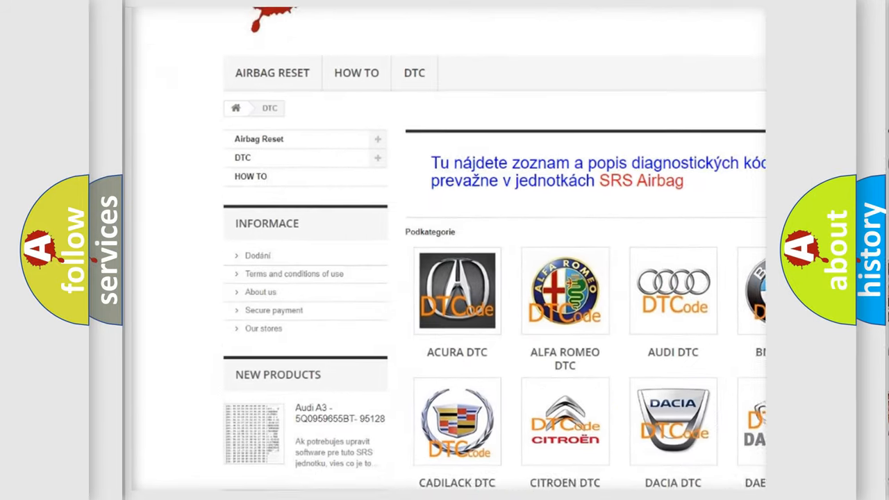
pyautogui.scroll(-3)
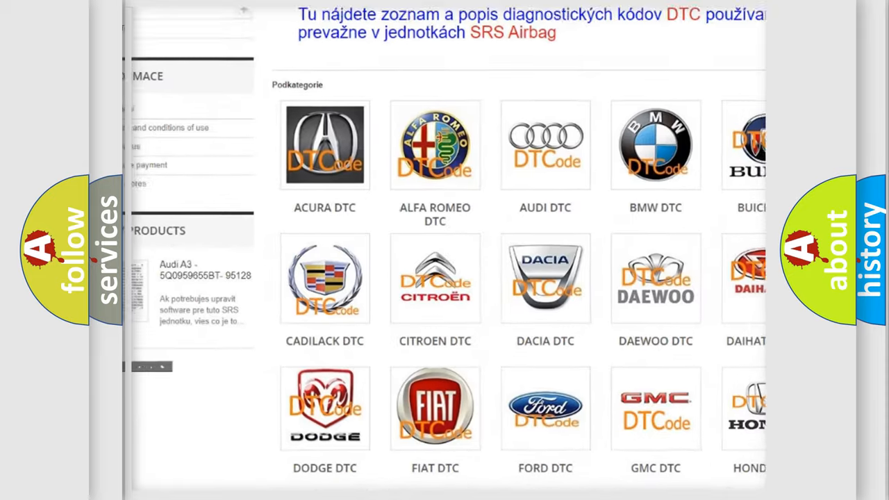
pyautogui.scroll(-3)
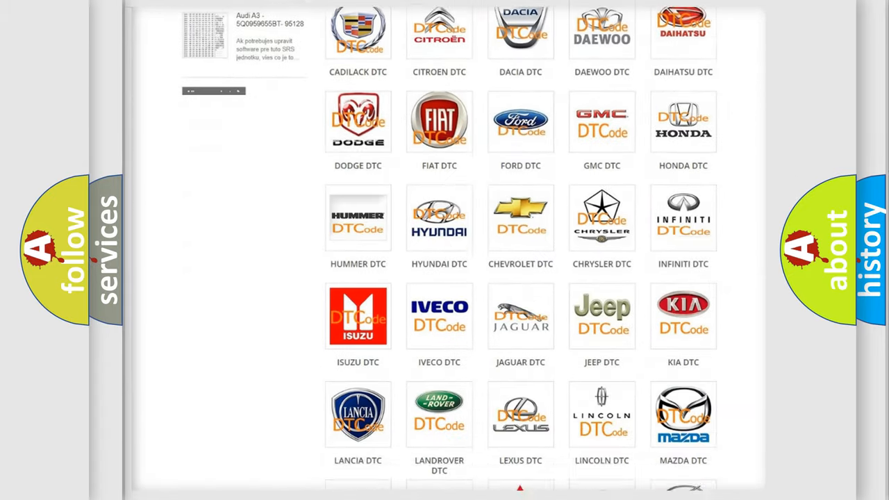
pyautogui.scroll(-3)
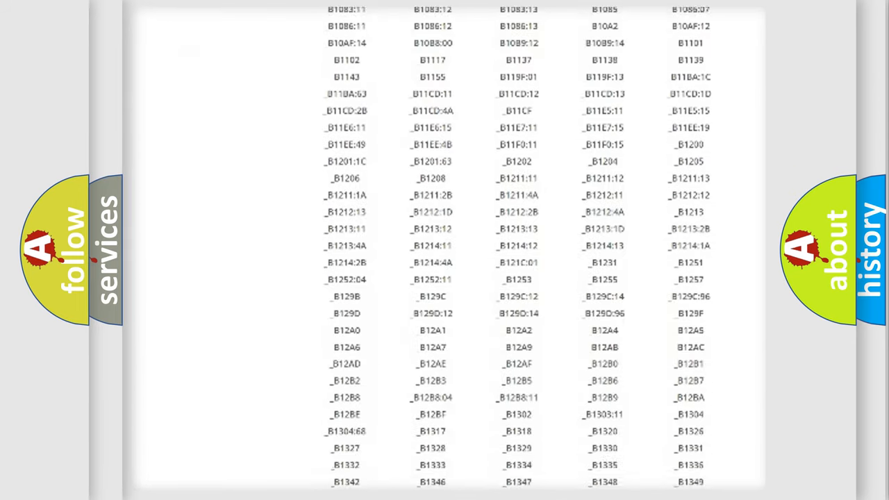
pyautogui.scroll(-3)
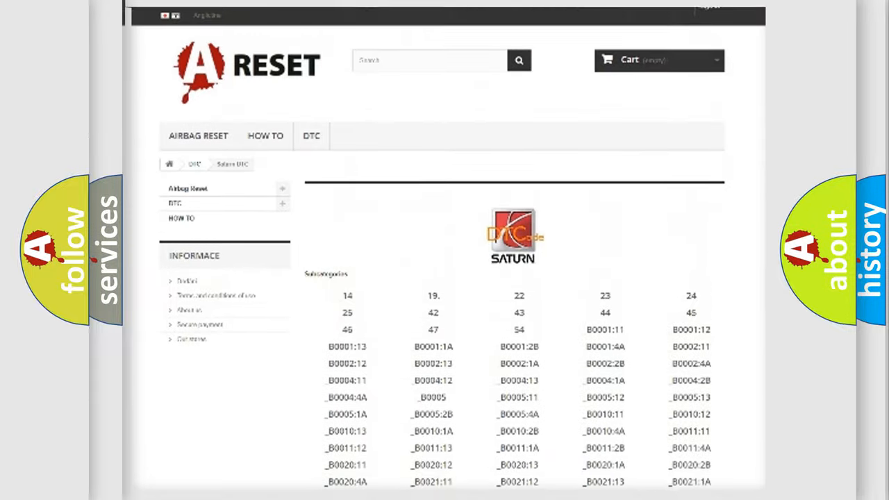
pyautogui.scroll(3)
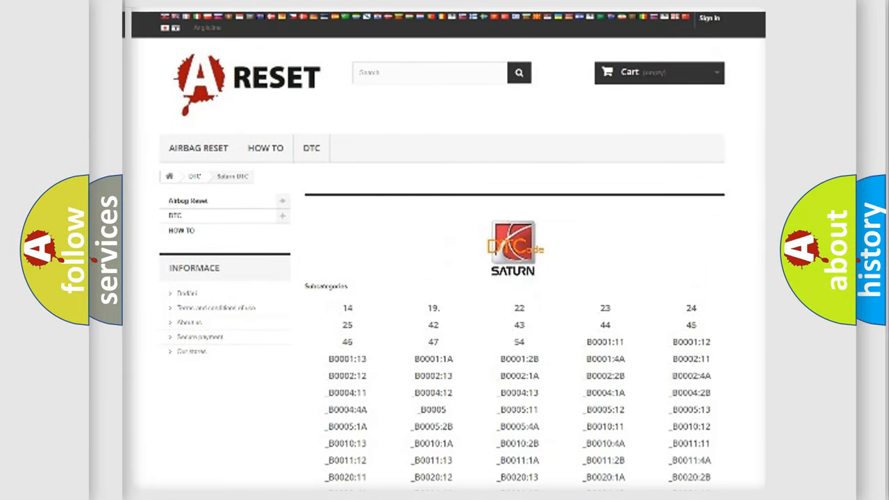